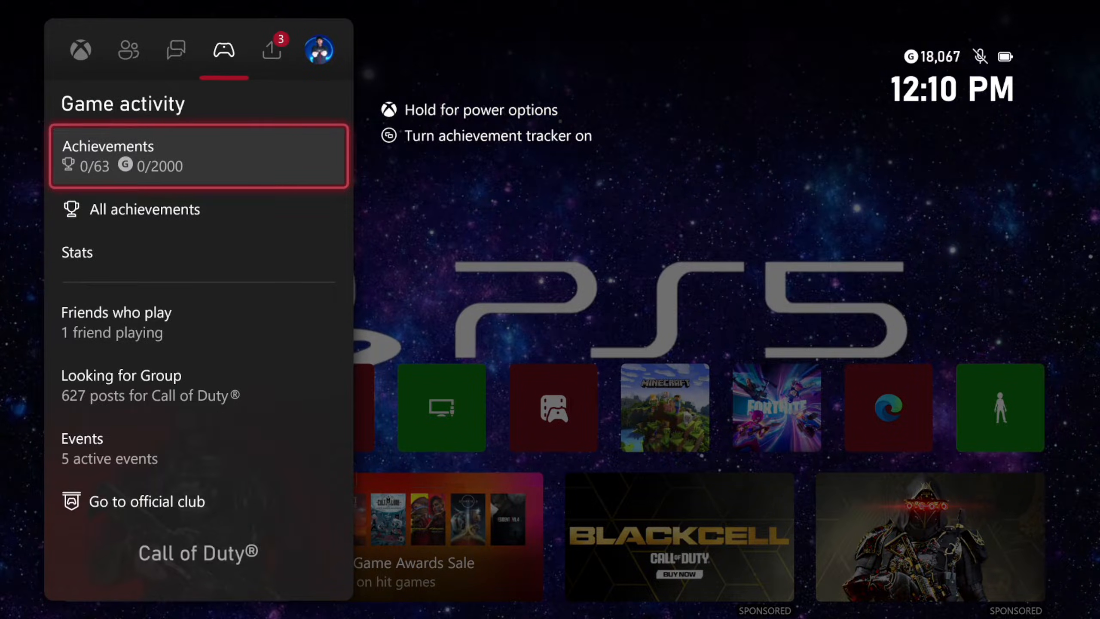
Switch the guide from Game activity to the Capture & share tab.
click(271, 49)
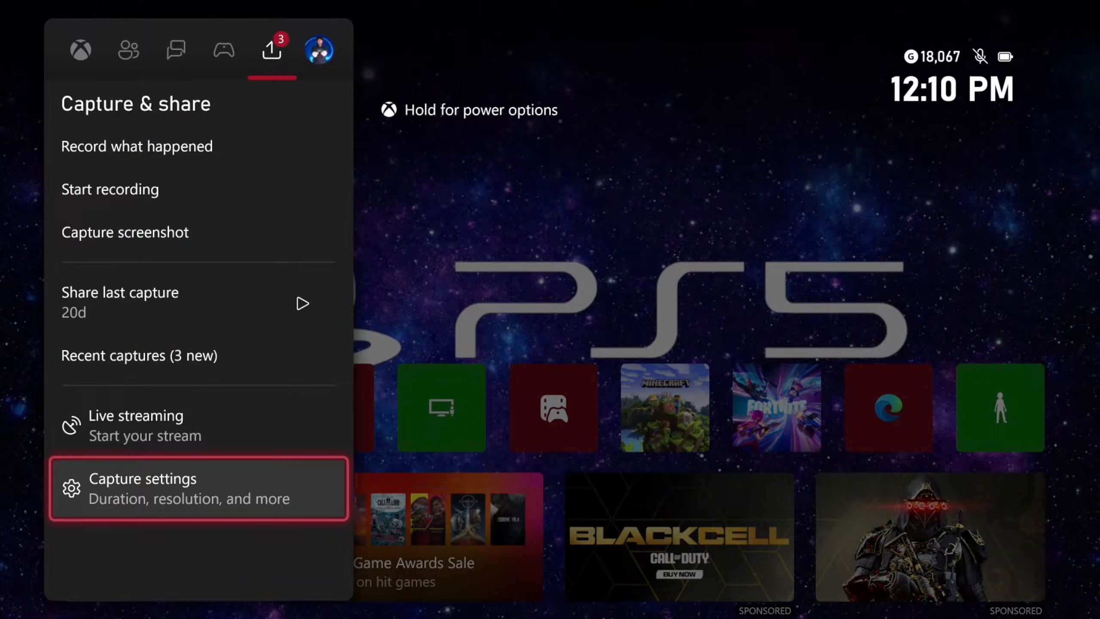
Open Capture settings, review recording lengths, and keep it at 1 minute.
click(199, 487)
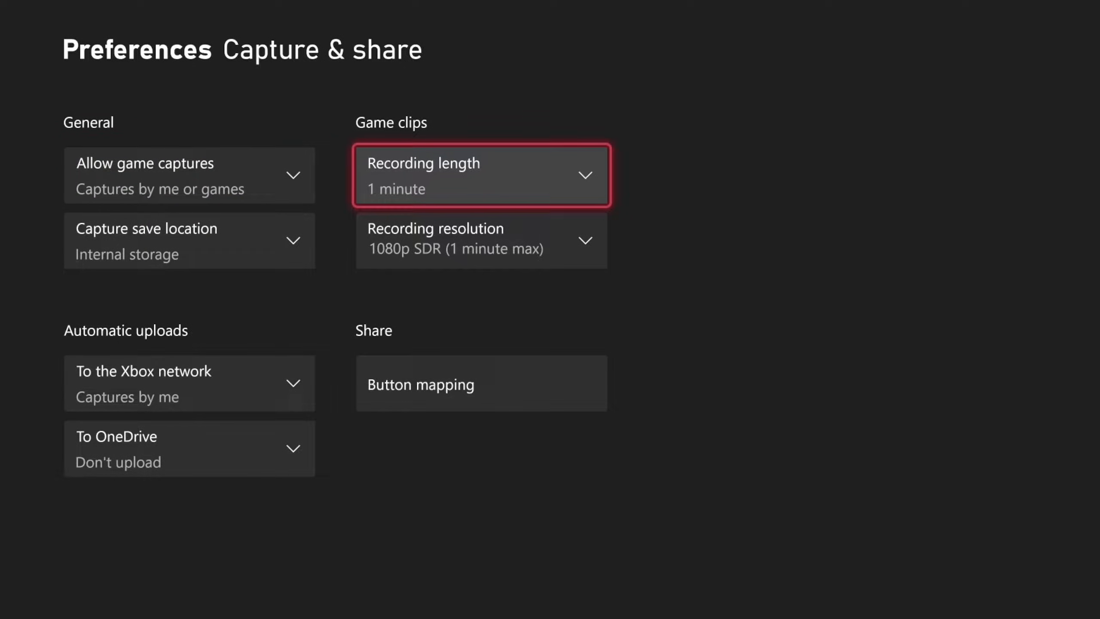
click(480, 175)
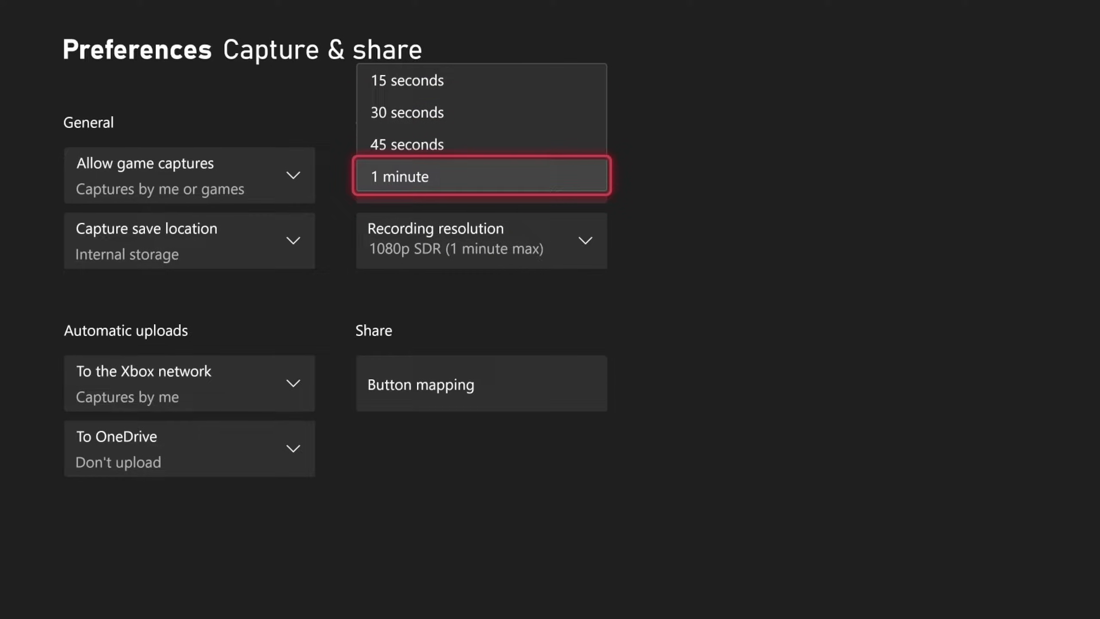
click(480, 175)
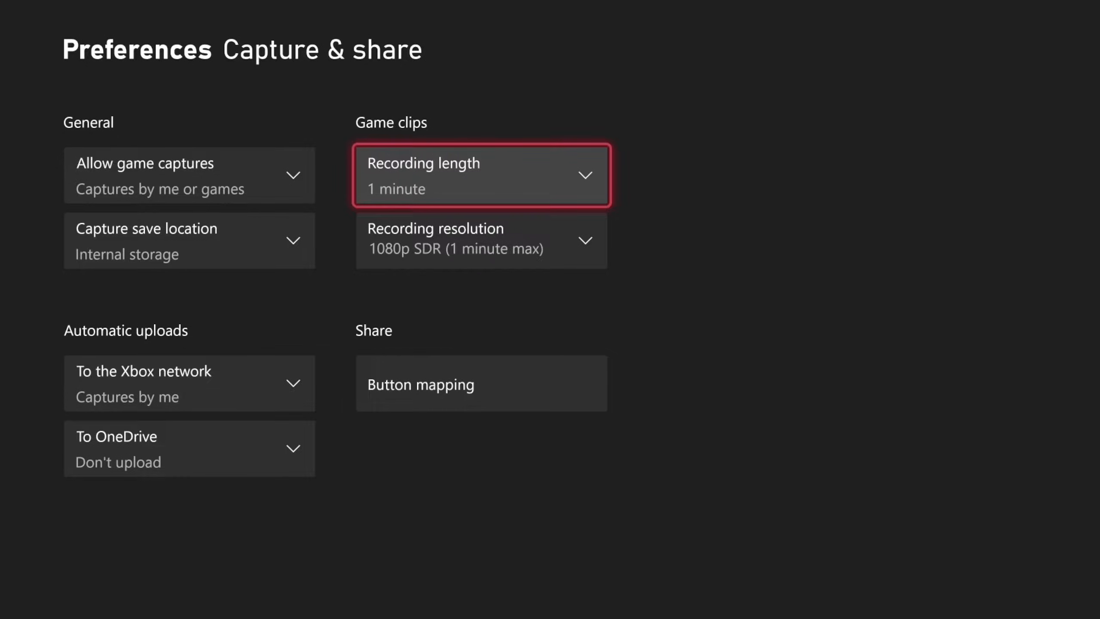
key(Down)
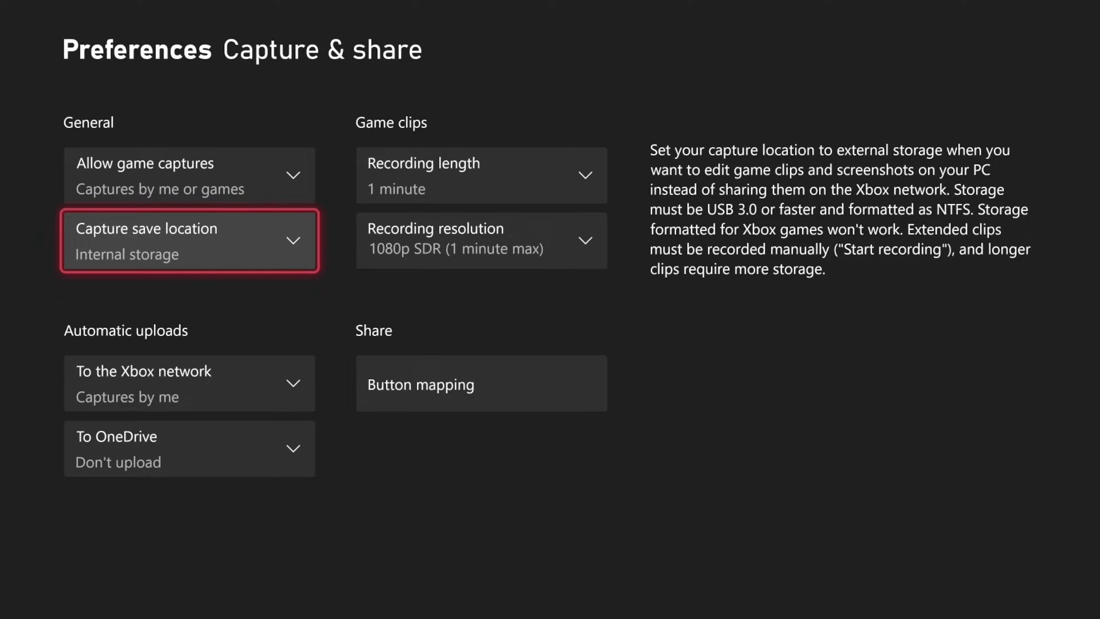
Save captures to SanDisk Ultra SCSI Disk Device and view the recording resolution options.
click(189, 239)
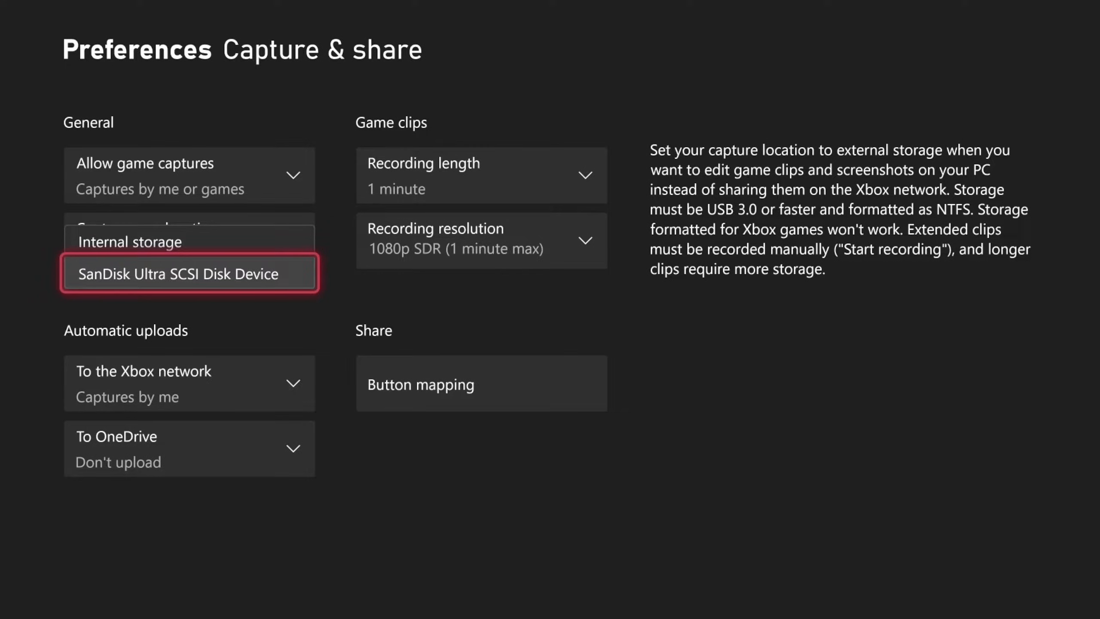
click(188, 273)
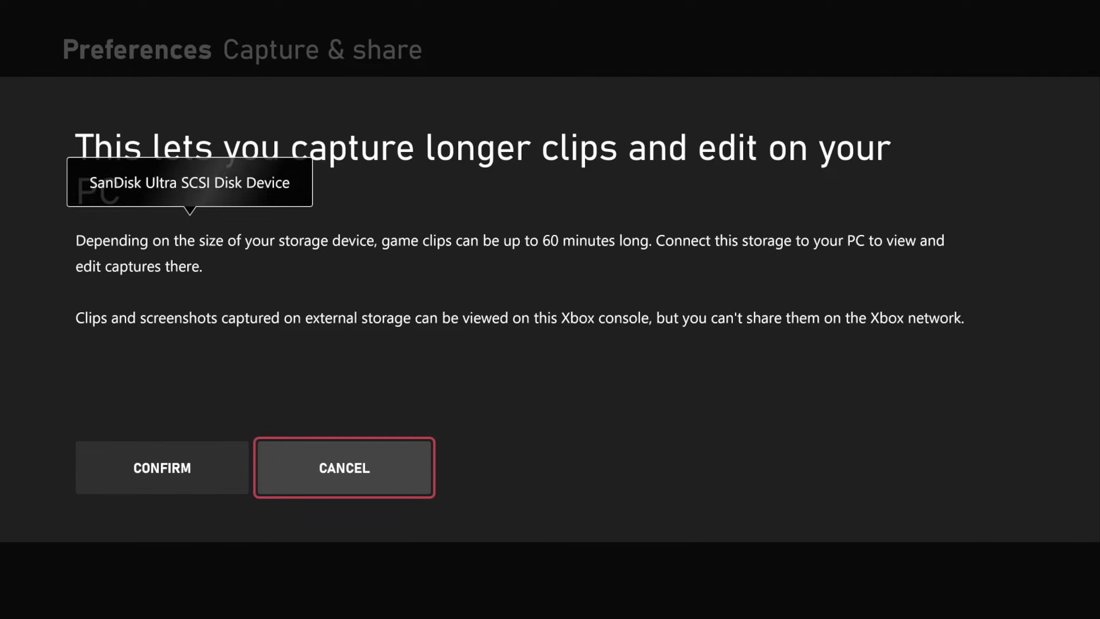
click(343, 467)
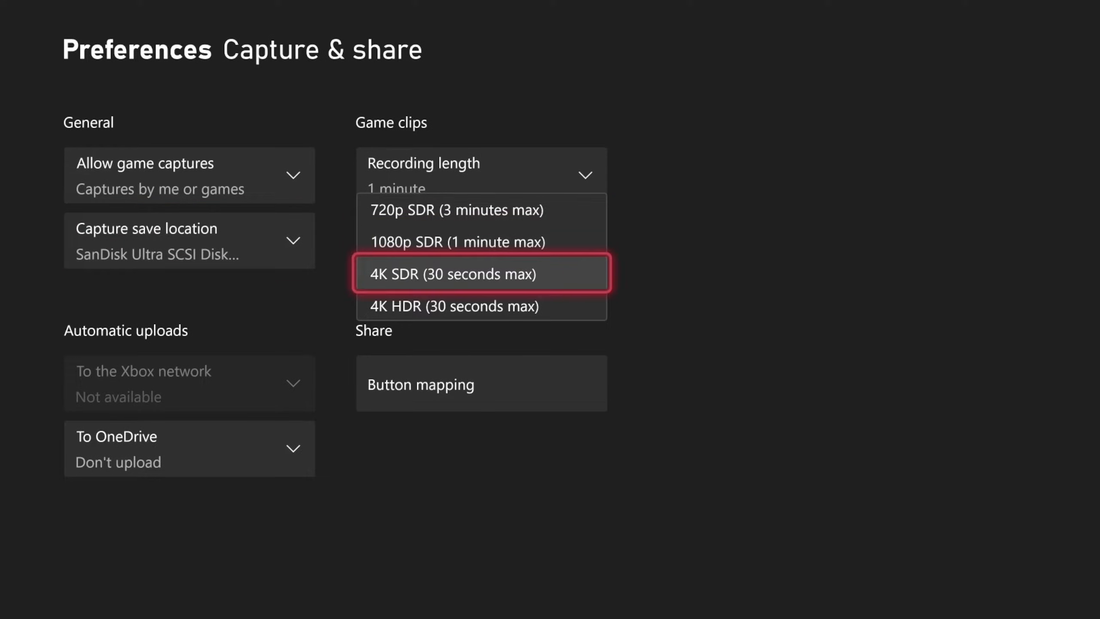
click(457, 242)
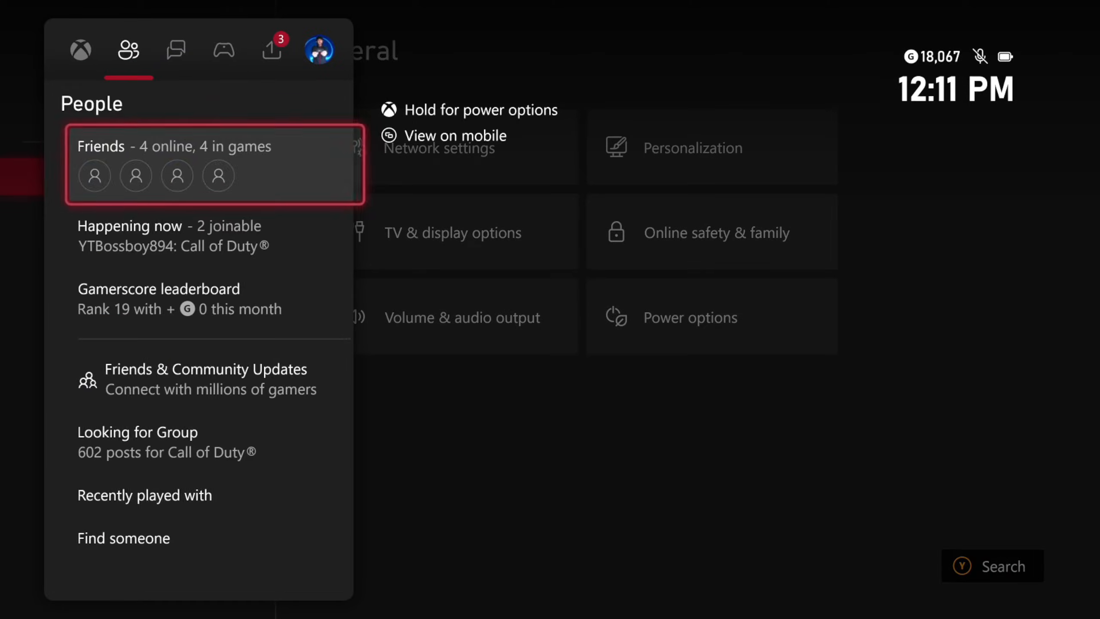
click(222, 49)
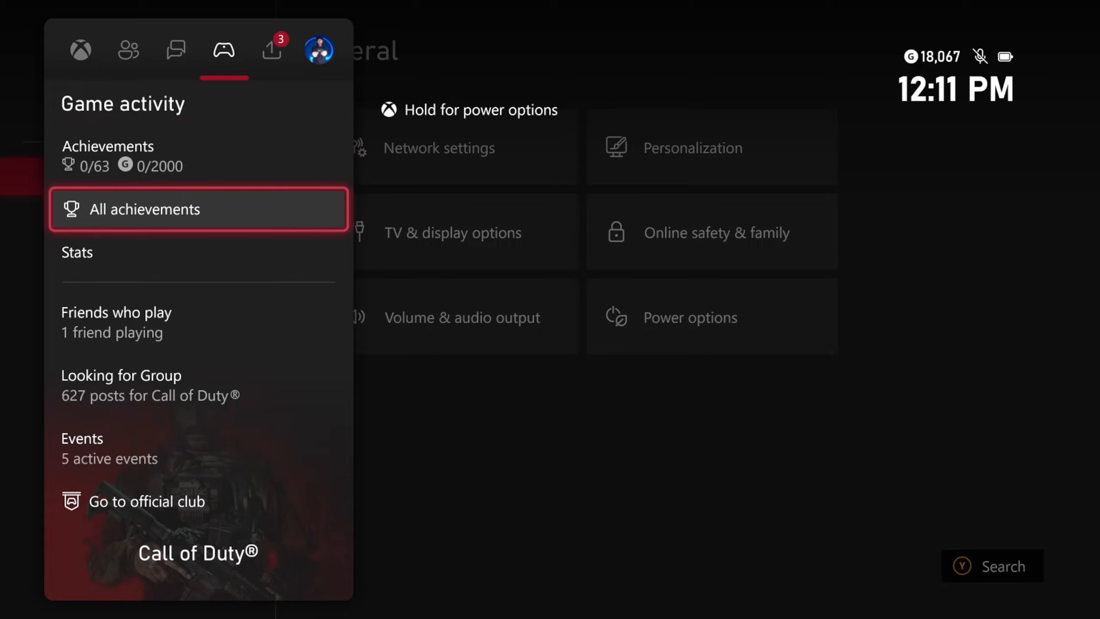
In Capture & share, dismiss the capture prompt and open Recent captures.
click(272, 49)
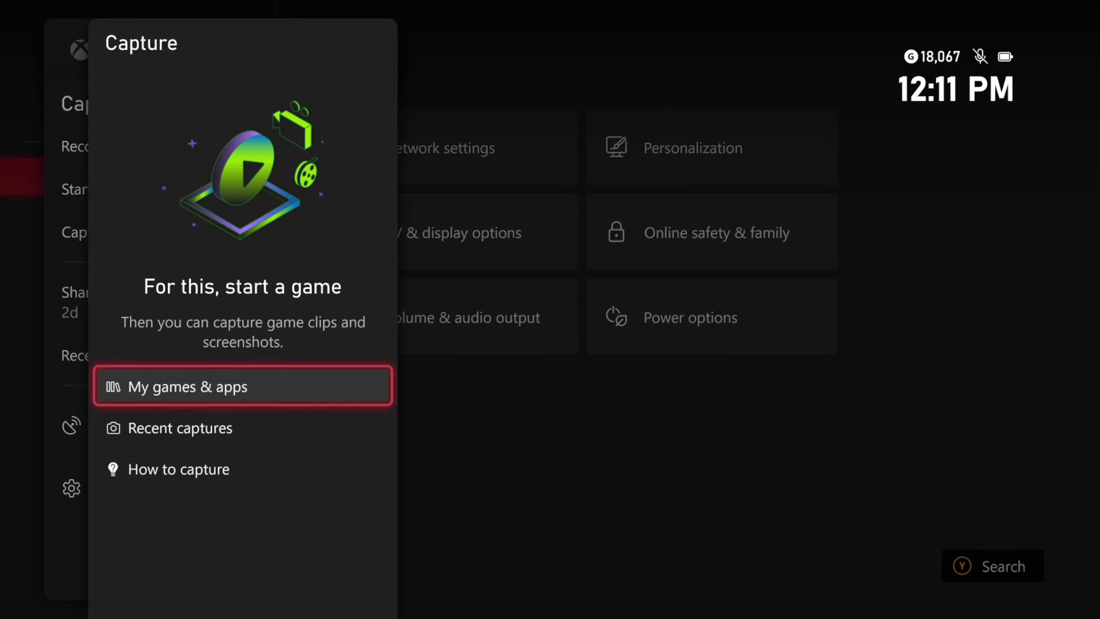
click(242, 386)
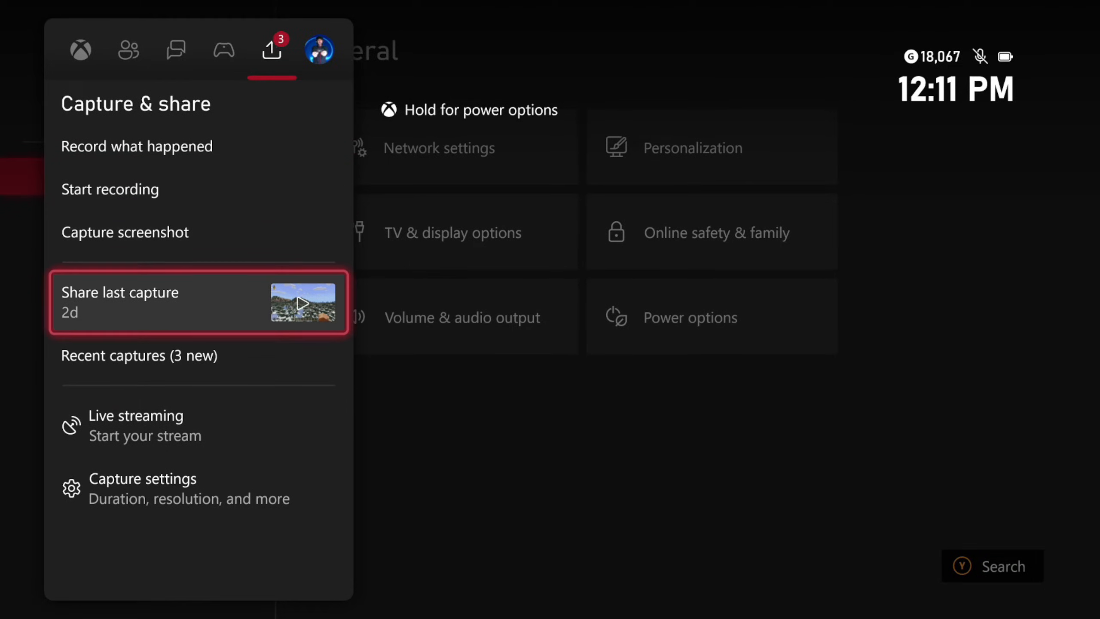
click(139, 355)
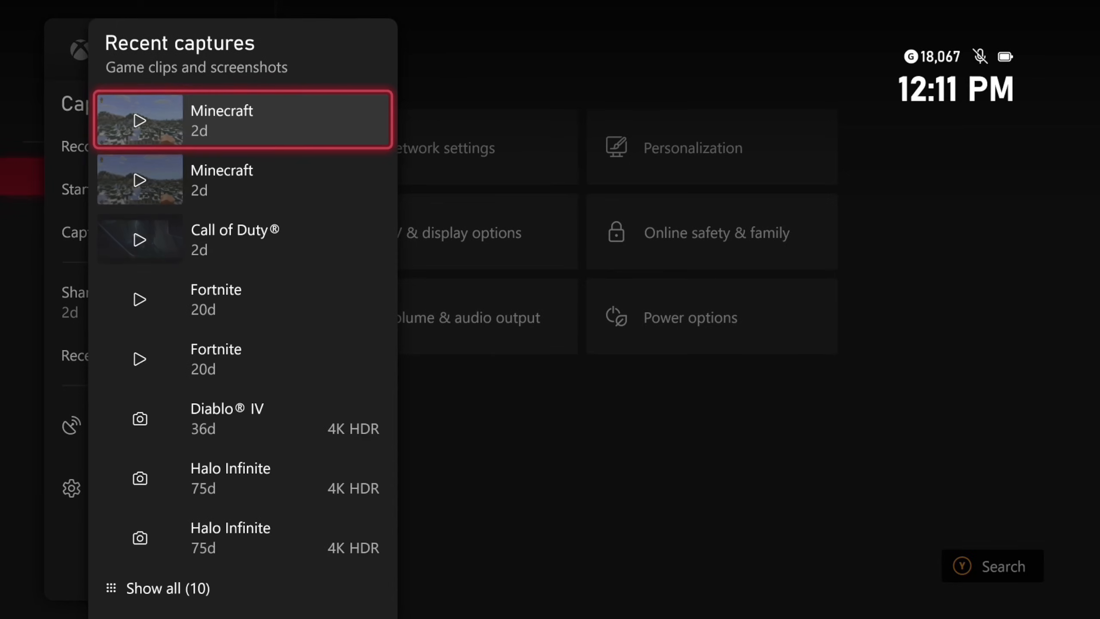